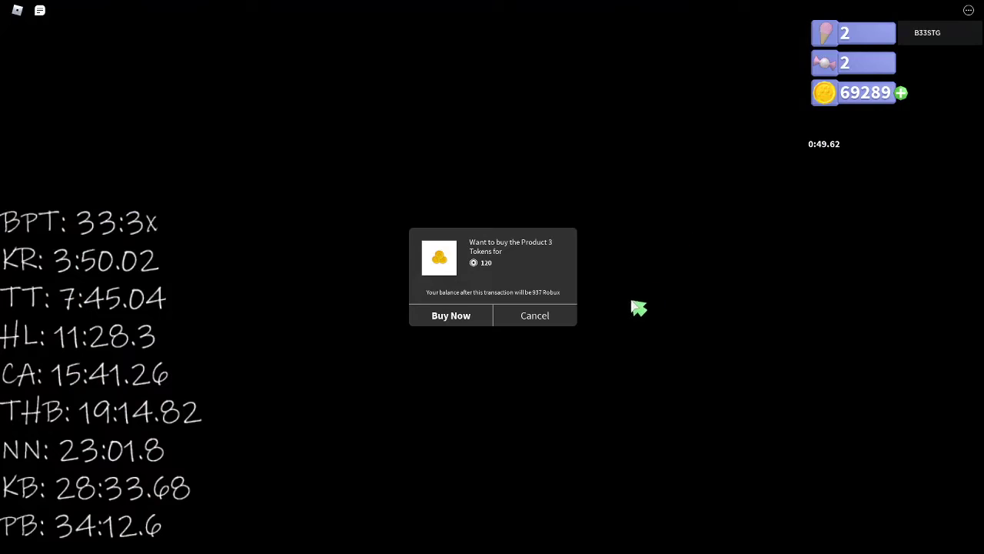
Step: Bring up the Buy Tokens shop offers once the candy level loads
left_click(536, 315)
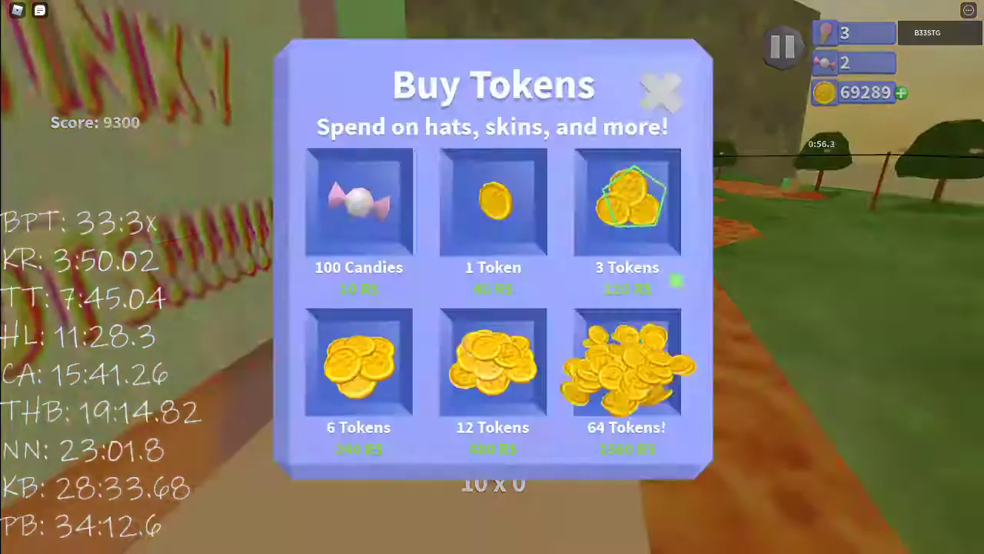
Step: Close the Buy Tokens panel, collect a candy to reach 4, and finish the level
left_click(626, 203)
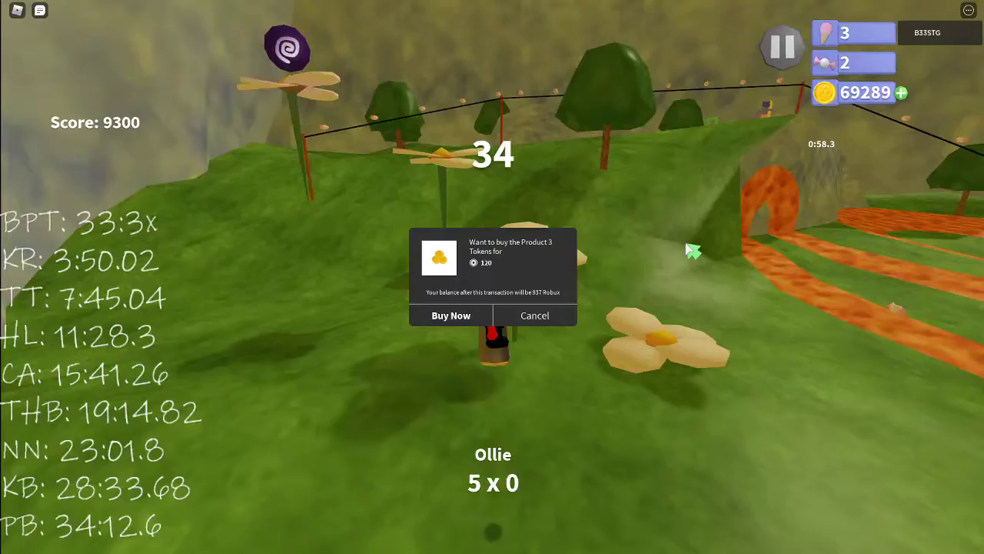
left_click(533, 315)
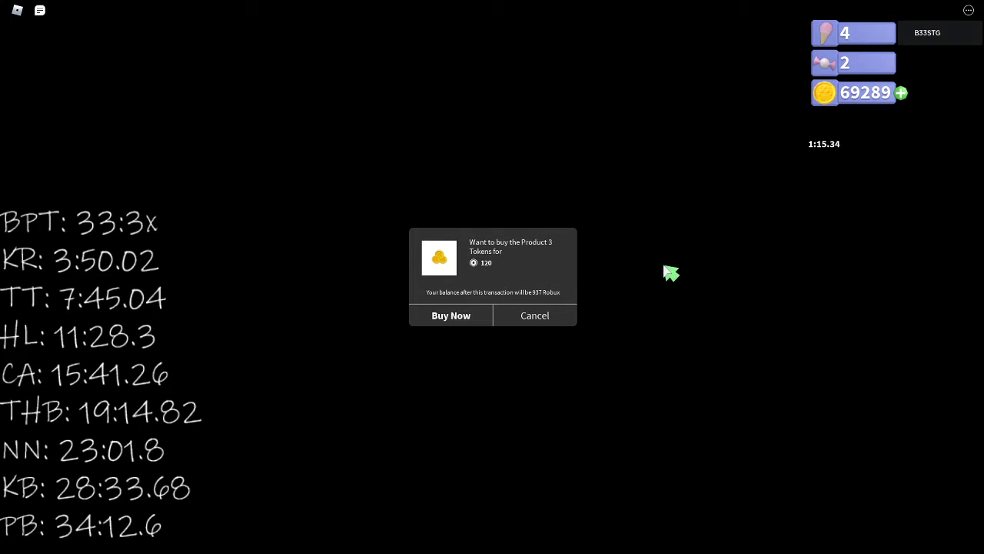
mouse_move(661, 270)
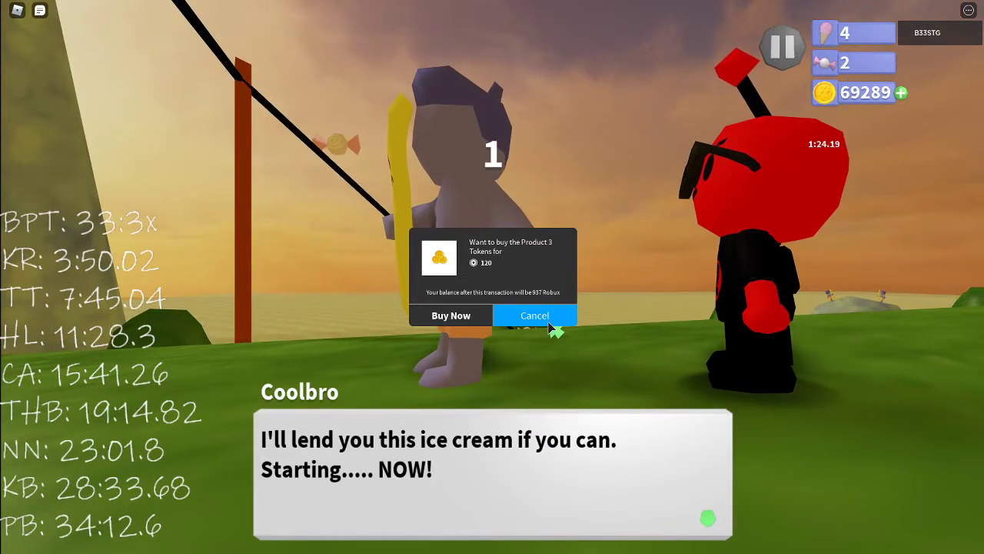
Step: Finish the level reaching 6 candies, then choose Quit to Title for the Are you sure? prompt
left_click(535, 315)
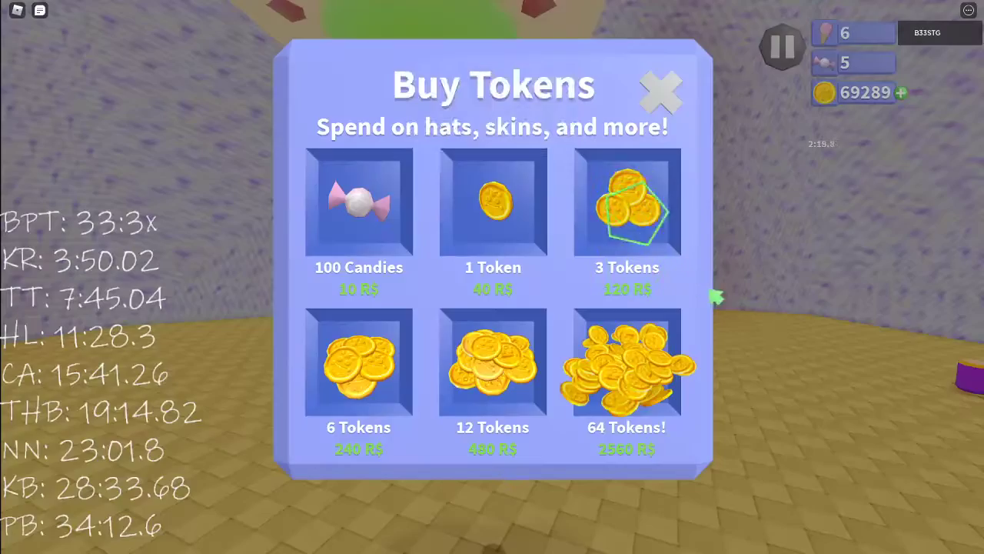
left_click(628, 203)
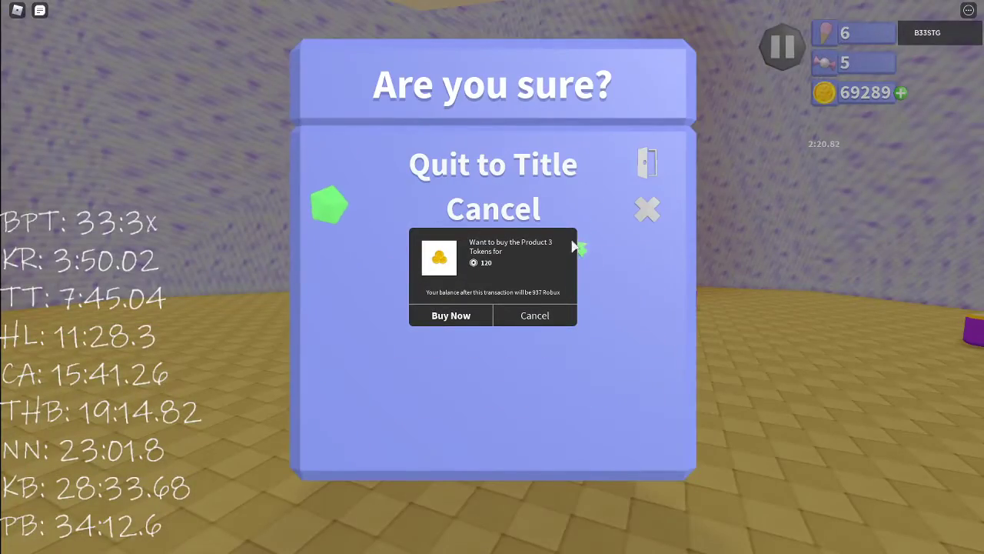